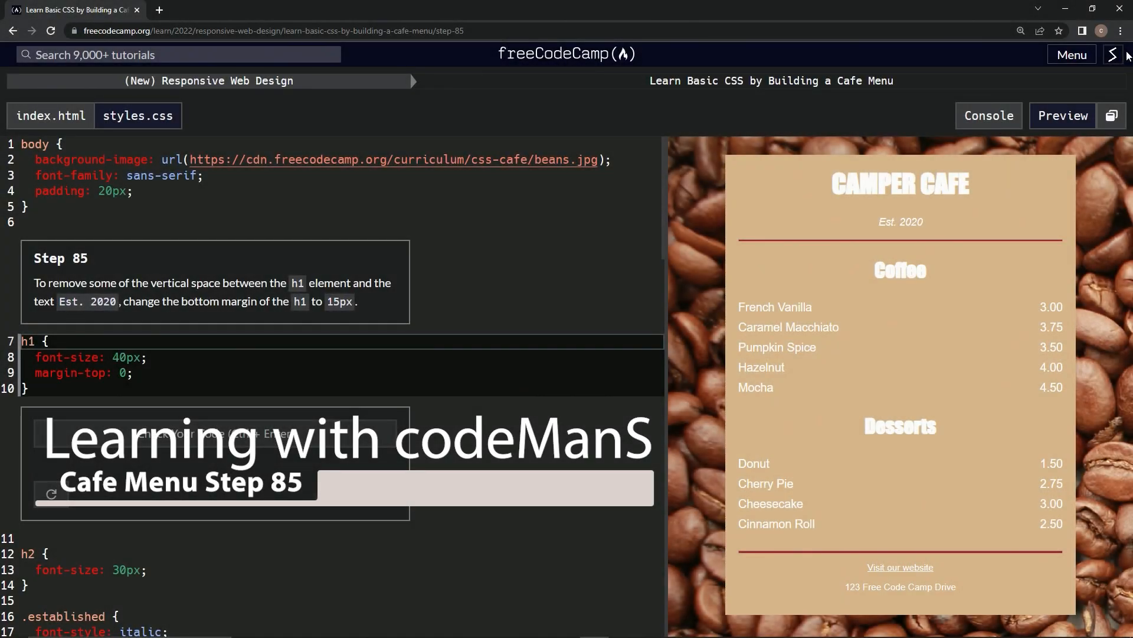
pyautogui.moveTo(182, 93)
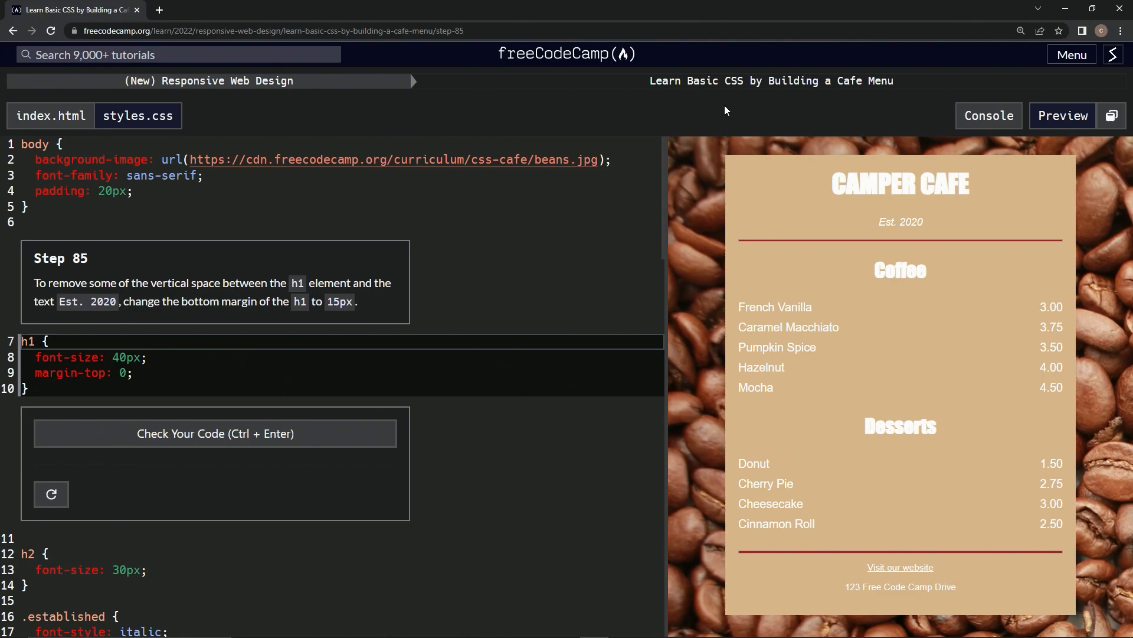
pyautogui.moveTo(382, 207)
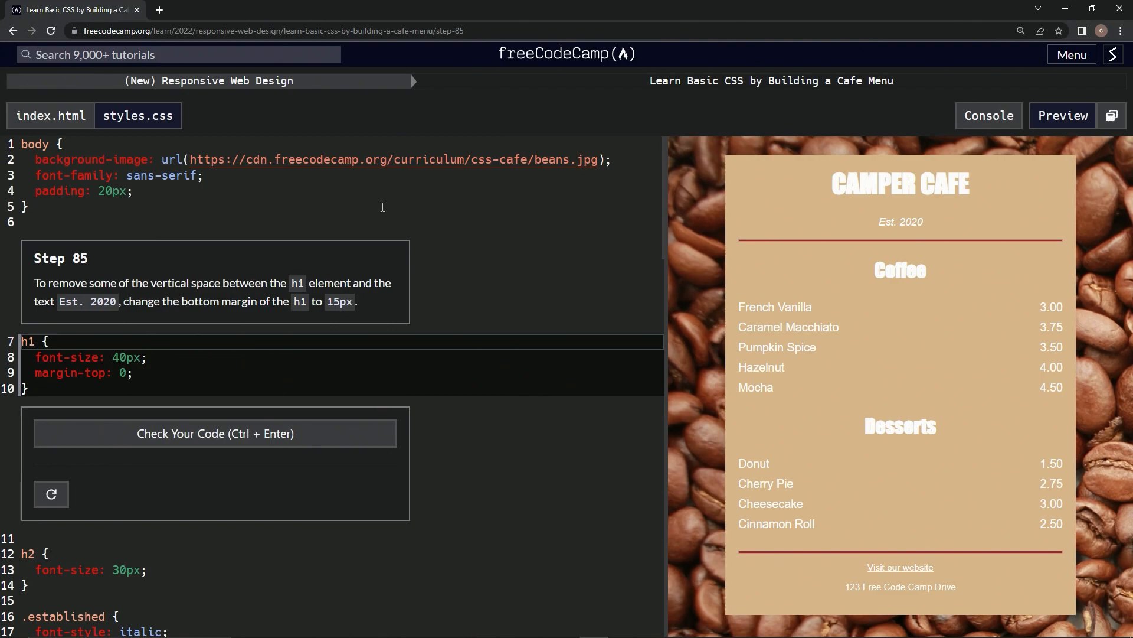
pyautogui.moveTo(114, 269)
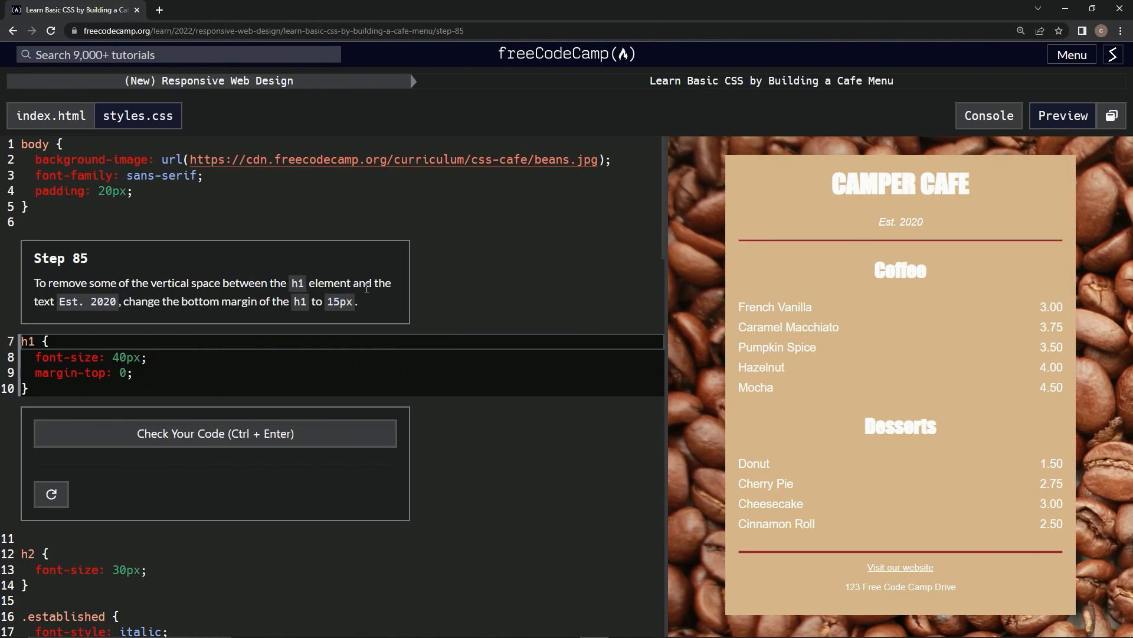
pyautogui.moveTo(85, 316)
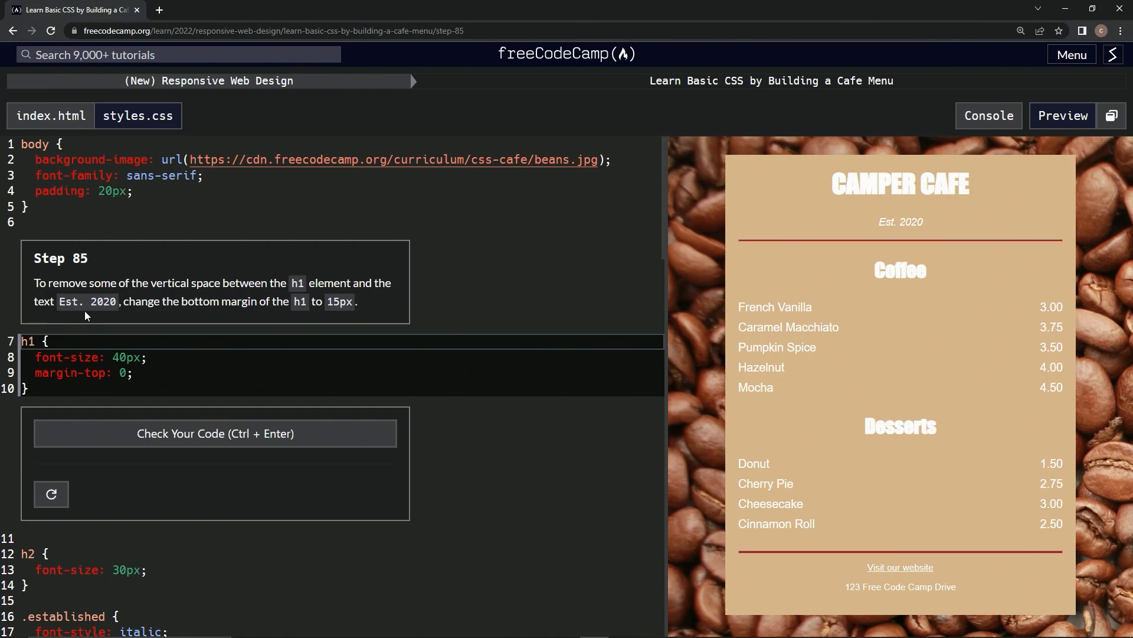
pyautogui.moveTo(161, 316)
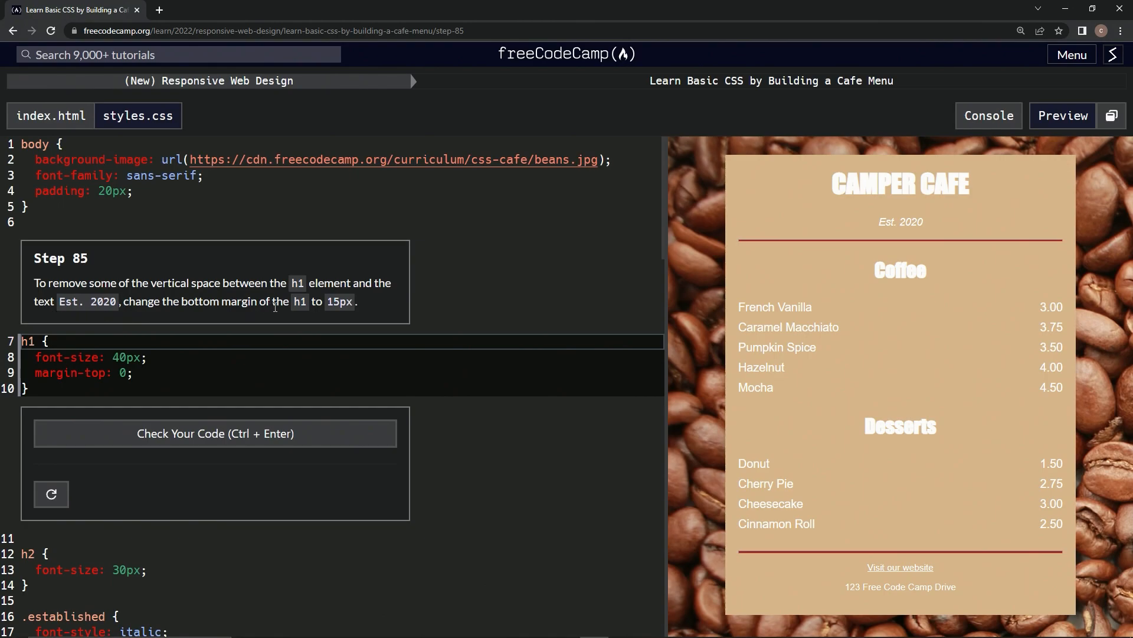
pyautogui.moveTo(324, 316)
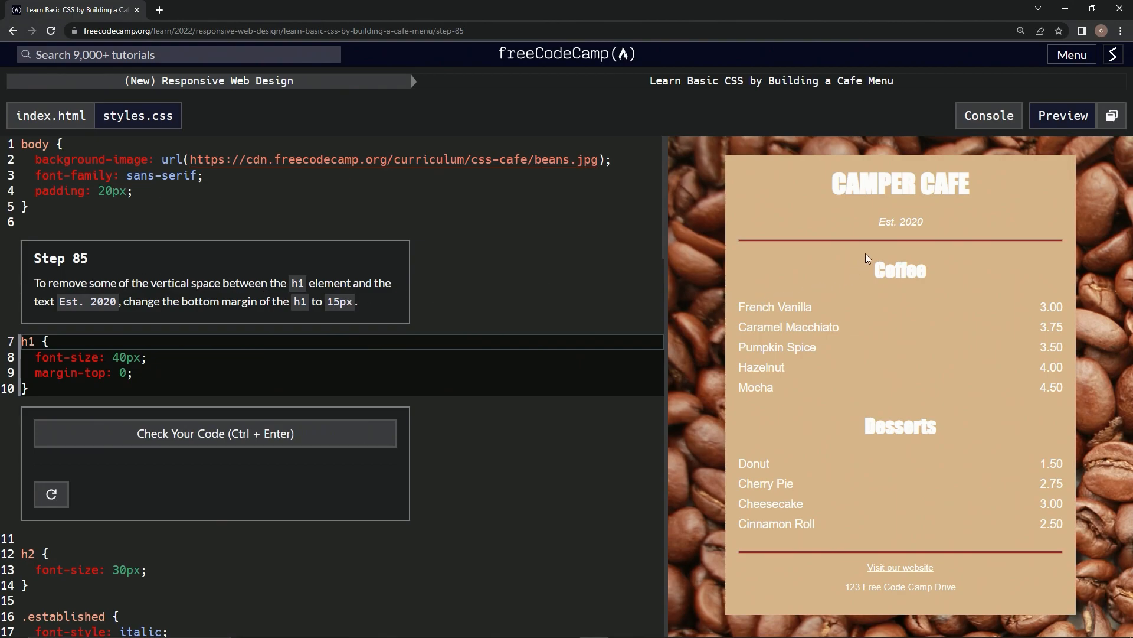
pyautogui.moveTo(900, 245)
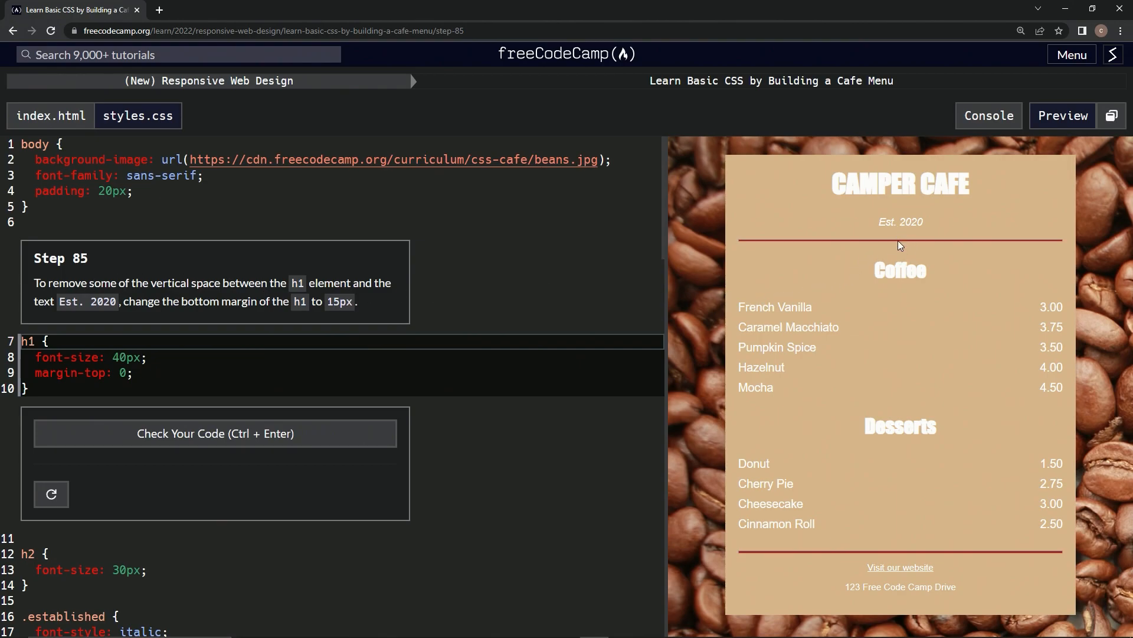
pyautogui.moveTo(886, 181)
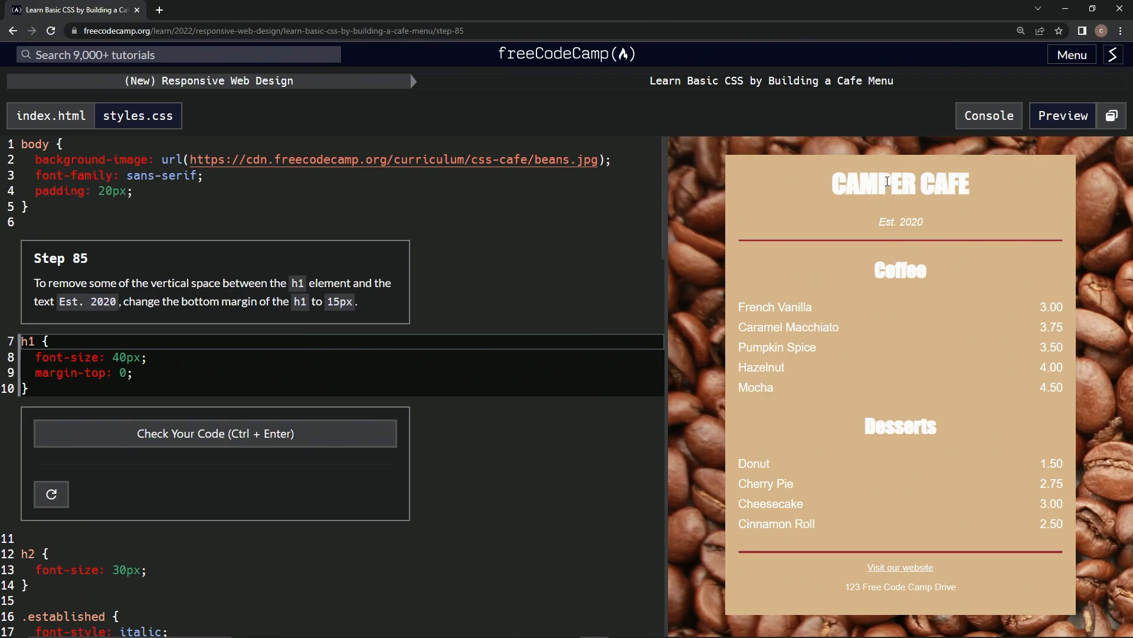
pyautogui.moveTo(899, 222)
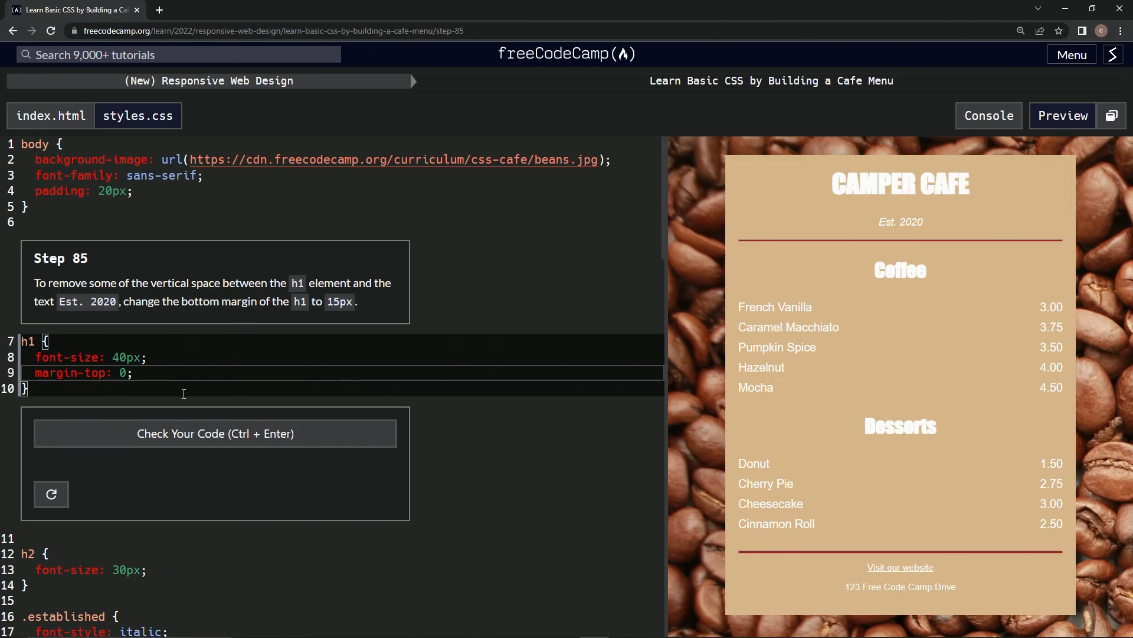
# Step: Add a margin-bottom: 15px declaration to the h1 rule after margin-top: 0
pyautogui.press('Enter')
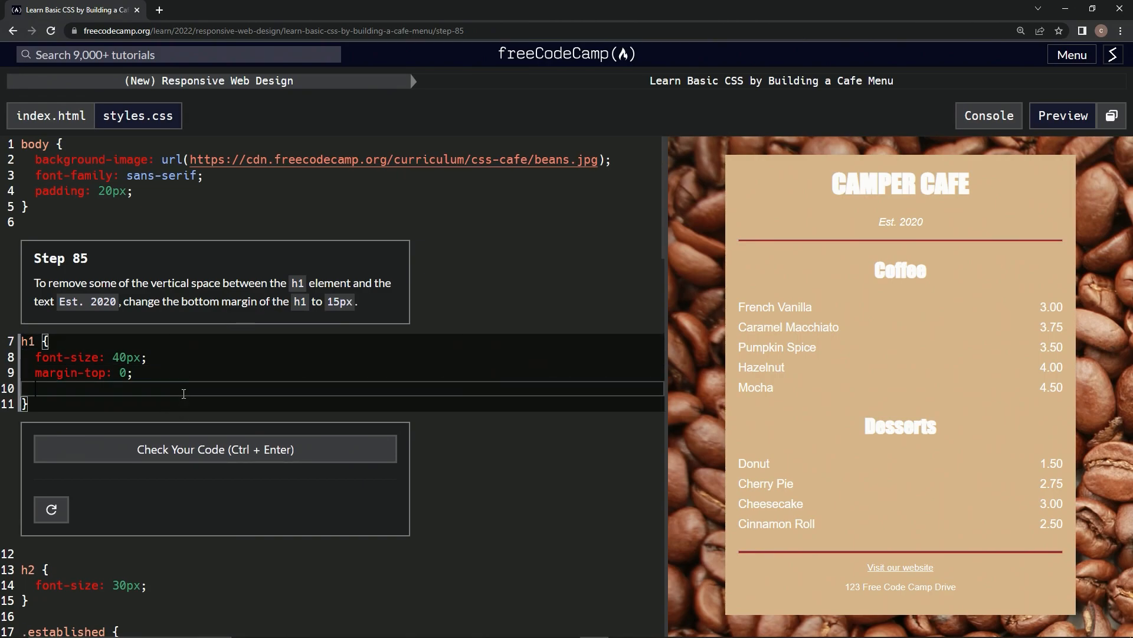
pyautogui.write('margin-b')
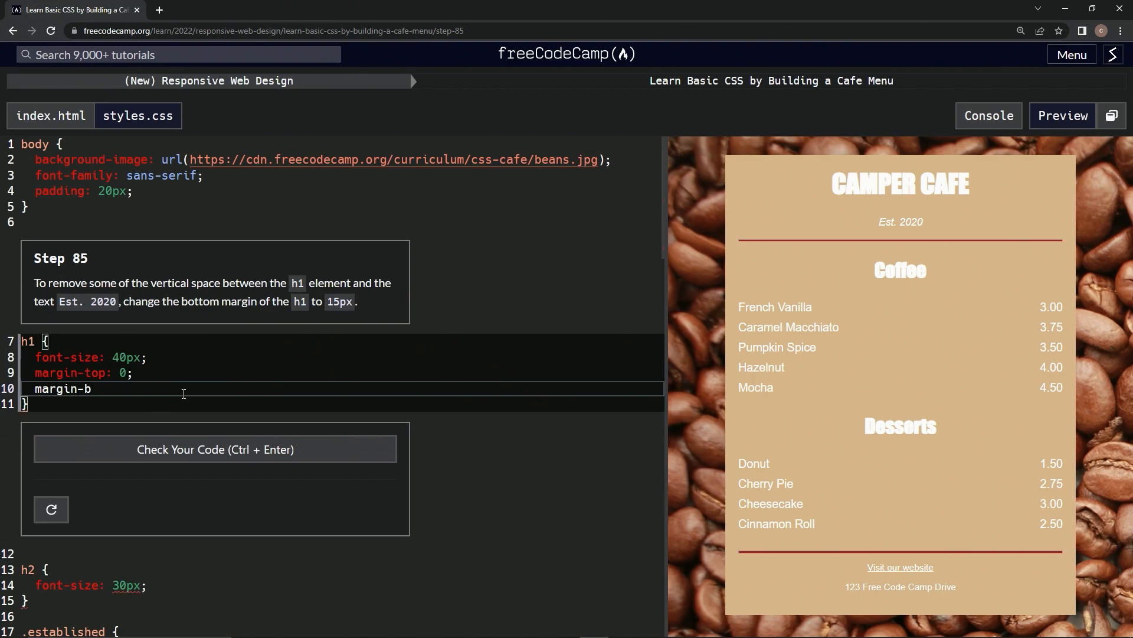
pyautogui.write('ottom:')
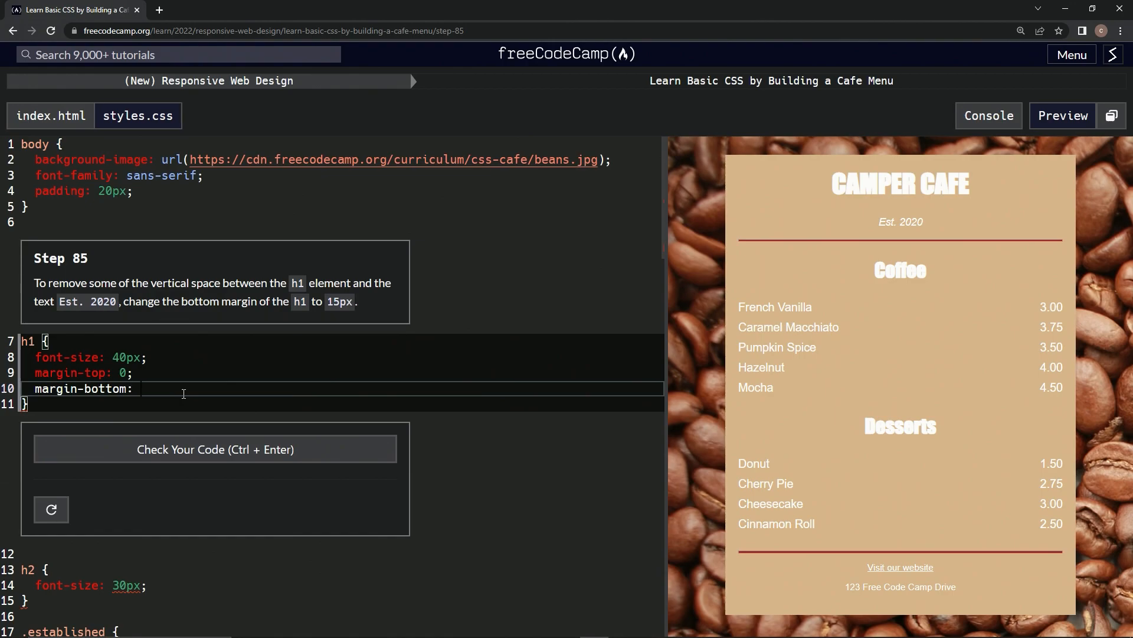
pyautogui.write('15')
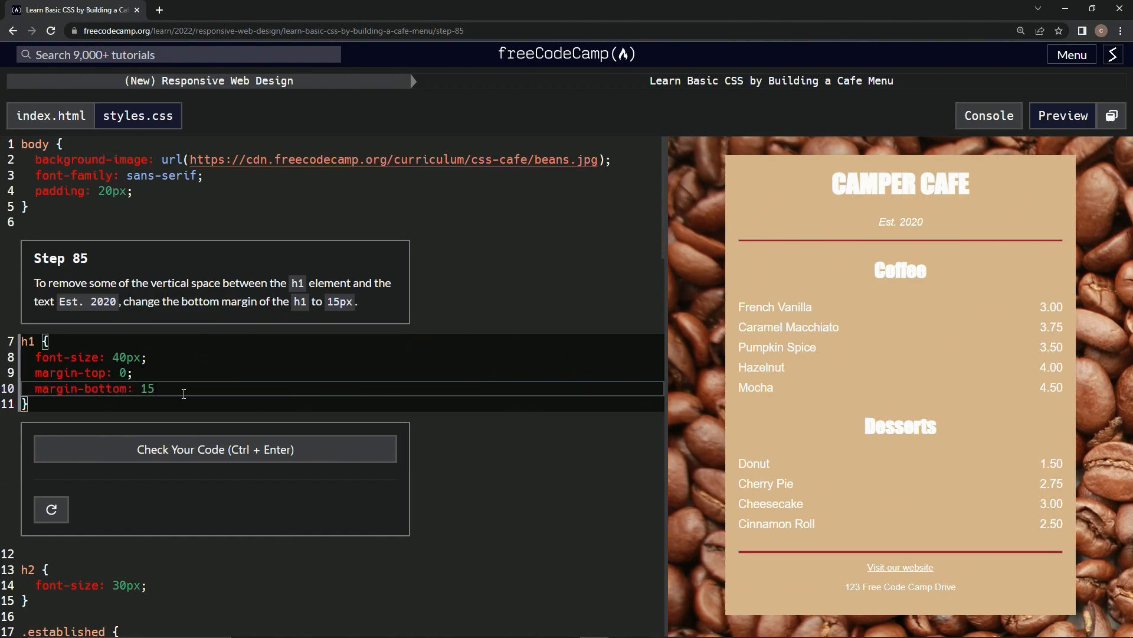
pyautogui.write('px')
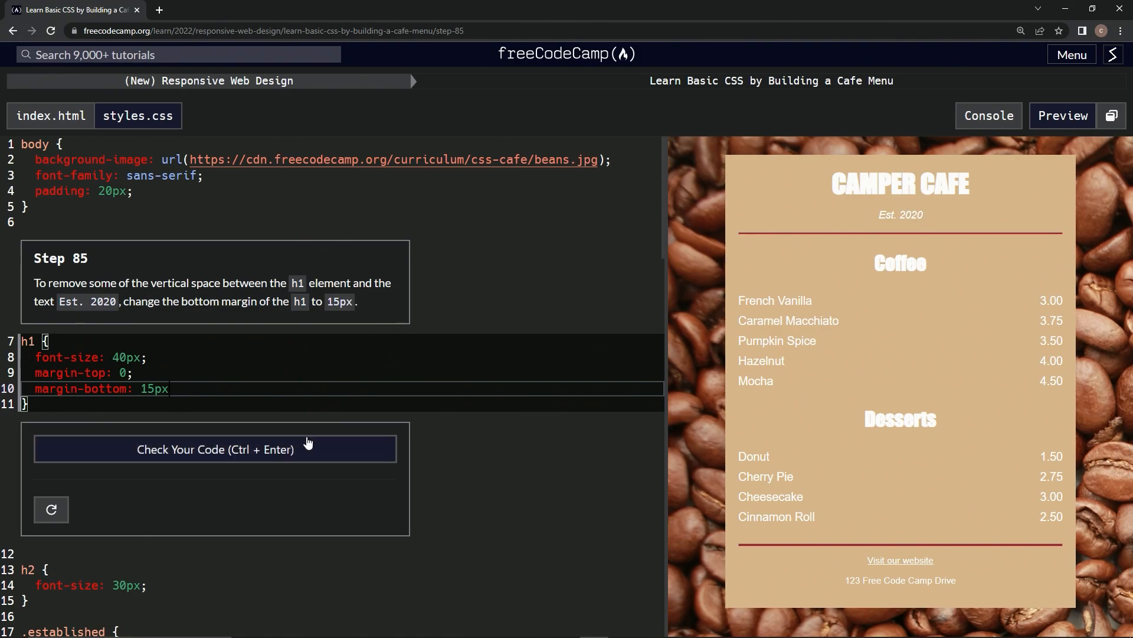
# Step: Check the code so step 85 passes, then submit and advance to step 86
pyautogui.click(215, 449)
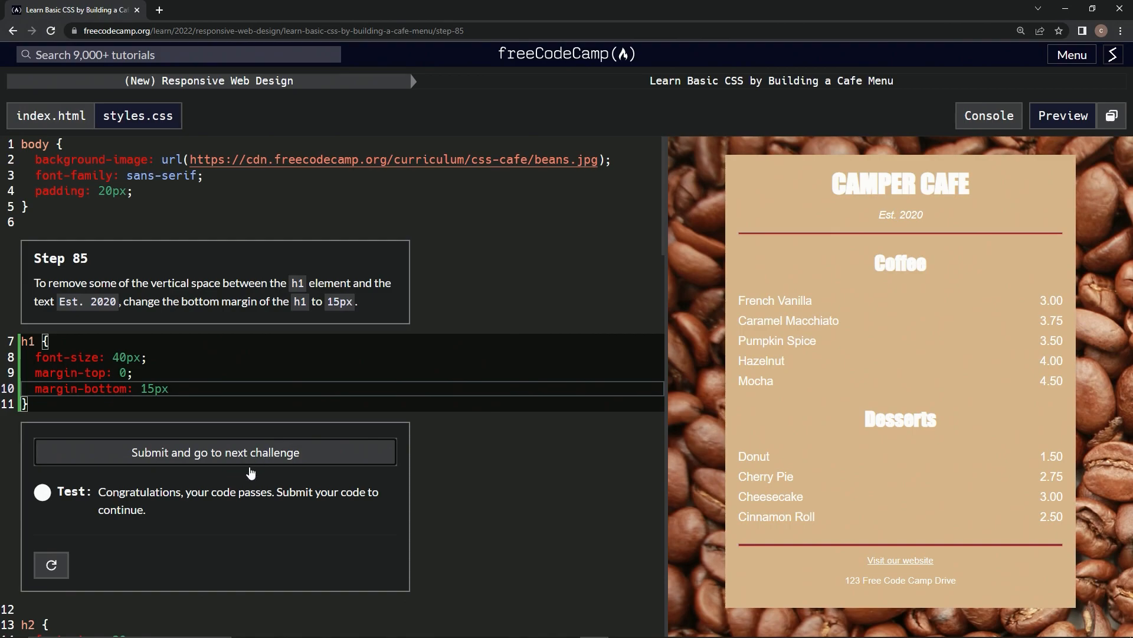
pyautogui.click(214, 452)
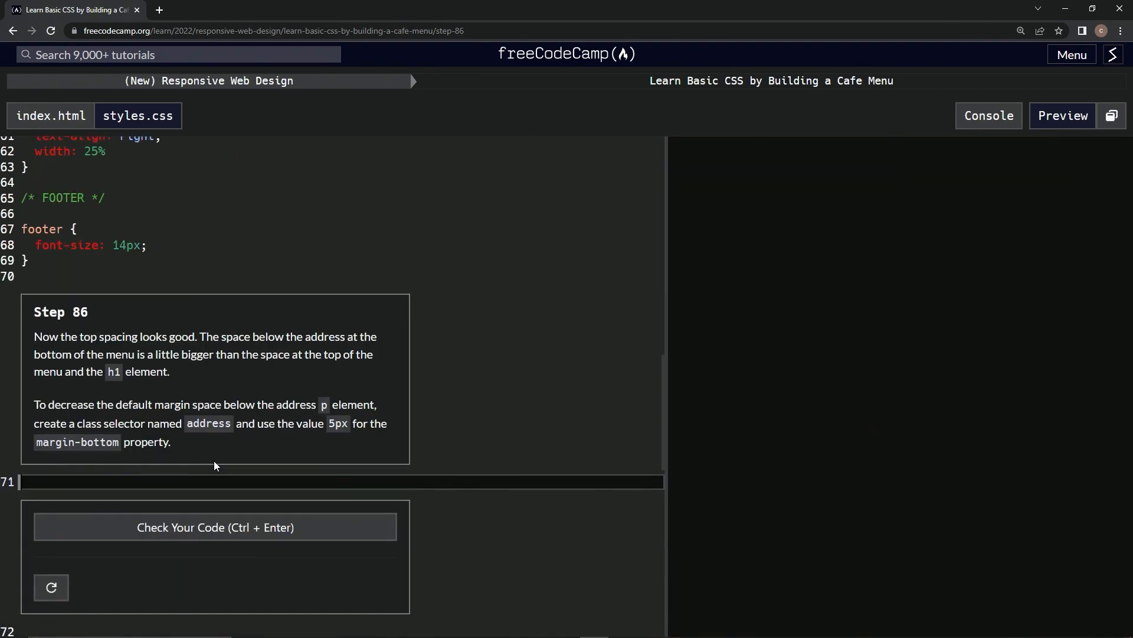
pyautogui.click(1062, 116)
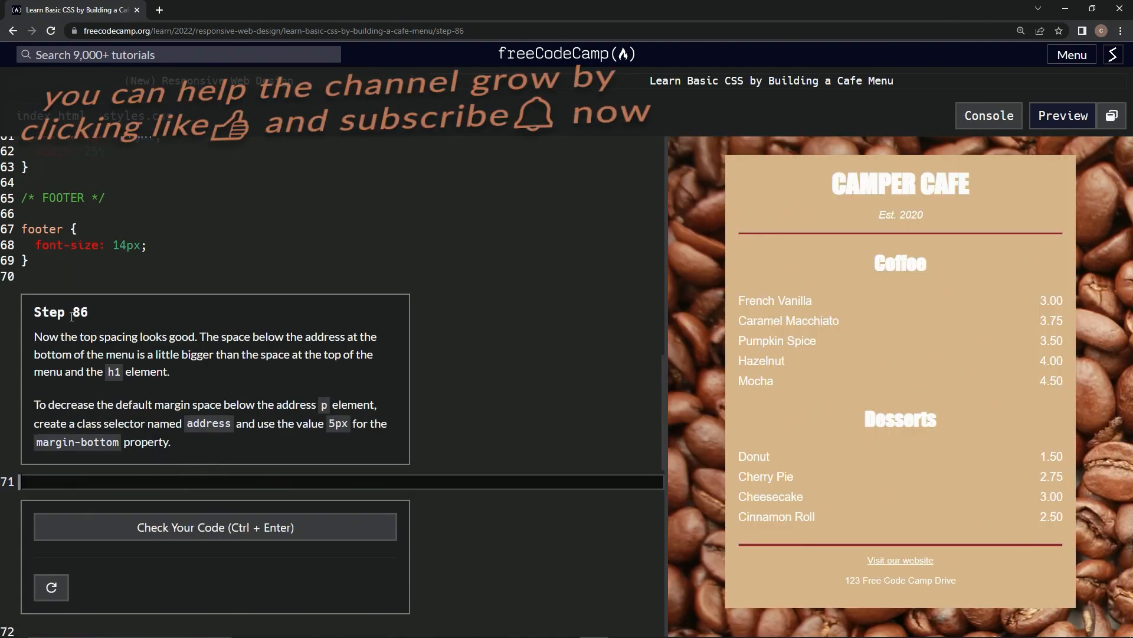
pyautogui.moveTo(509, 328)
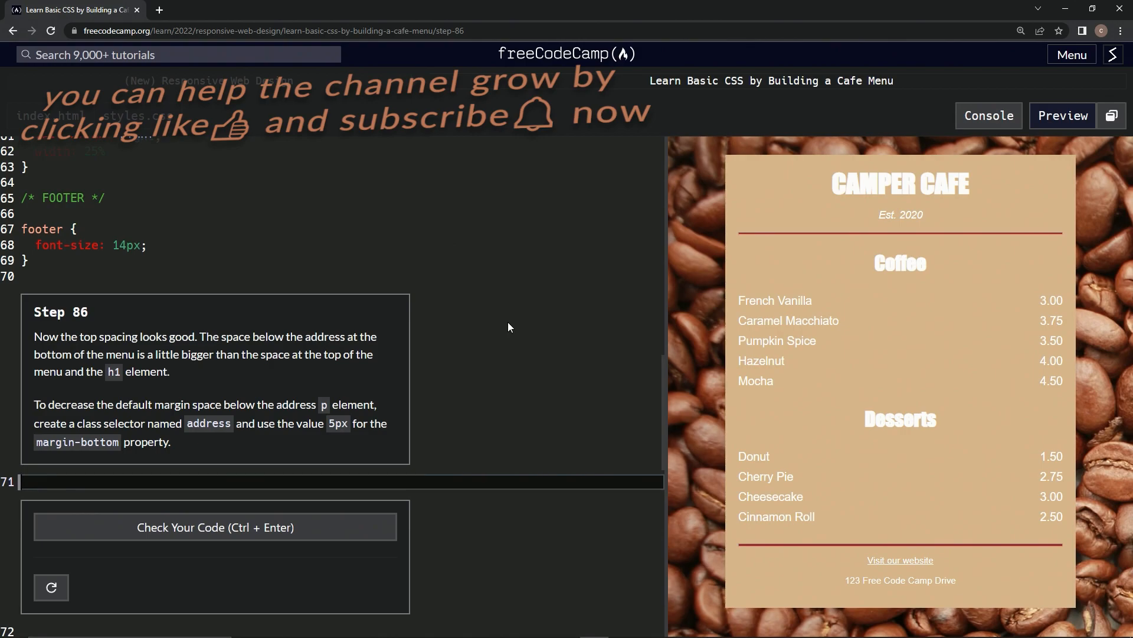